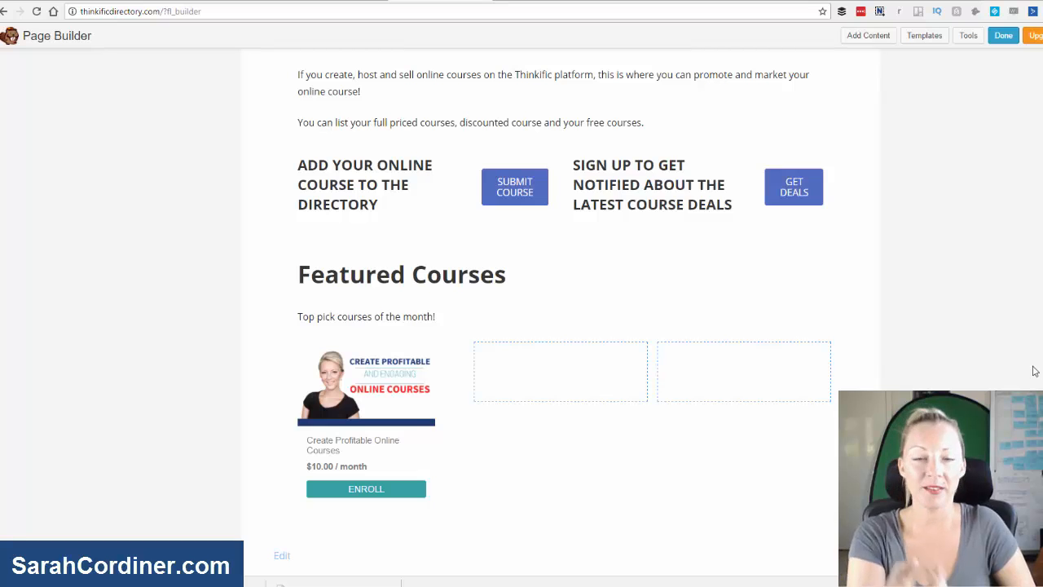
pyautogui.moveTo(1017, 367)
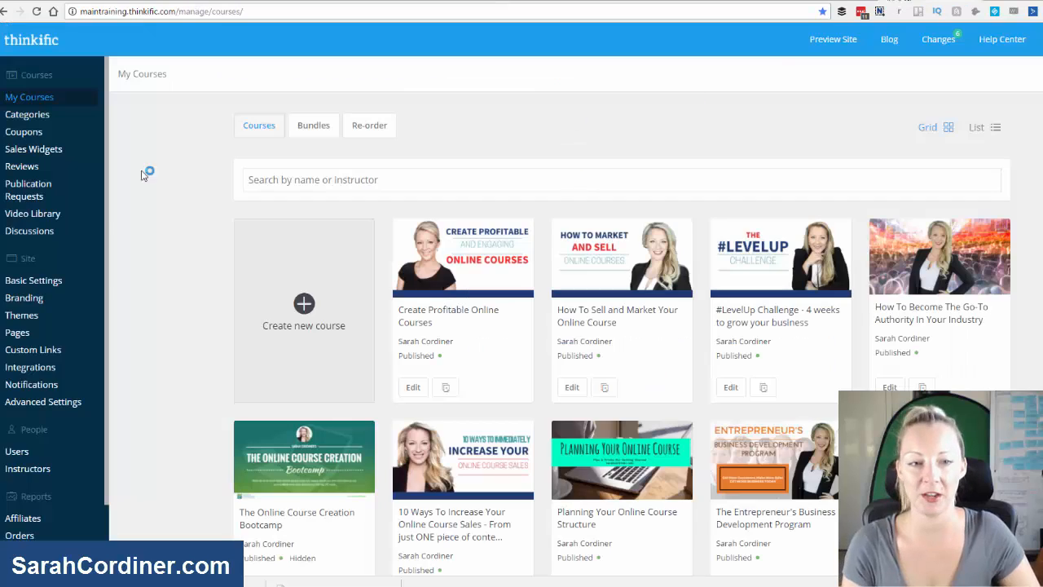
pyautogui.moveTo(447, 173)
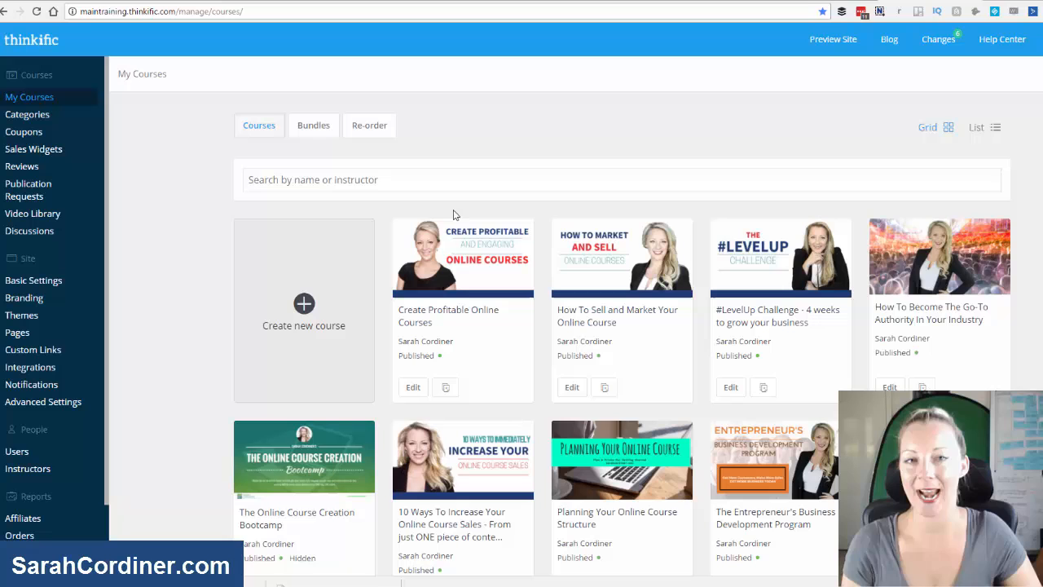
pyautogui.moveTo(32, 281)
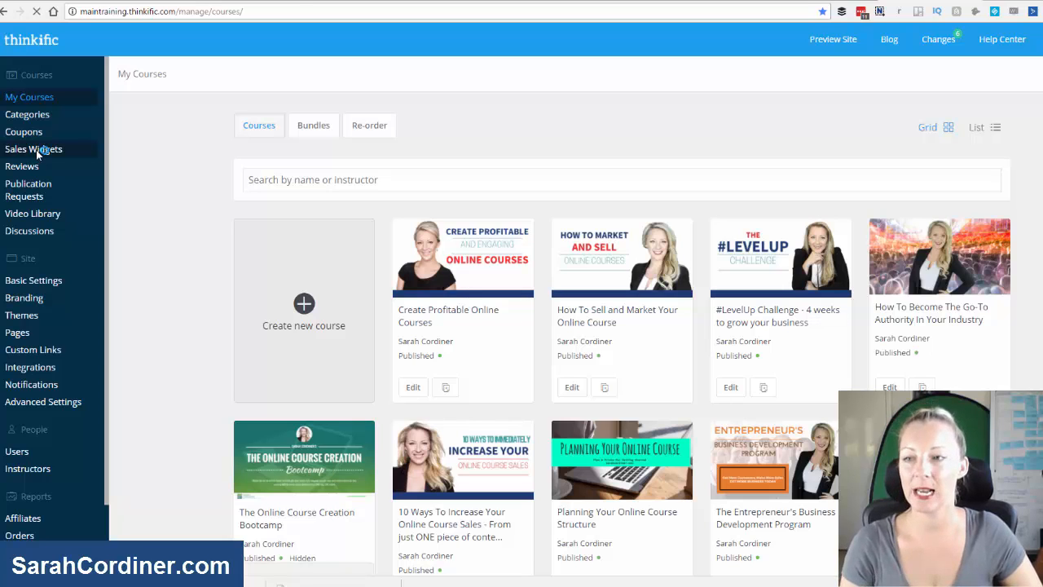
# Go to Sales Widgets from the Thinkific admin sidebar
pyautogui.click(33, 149)
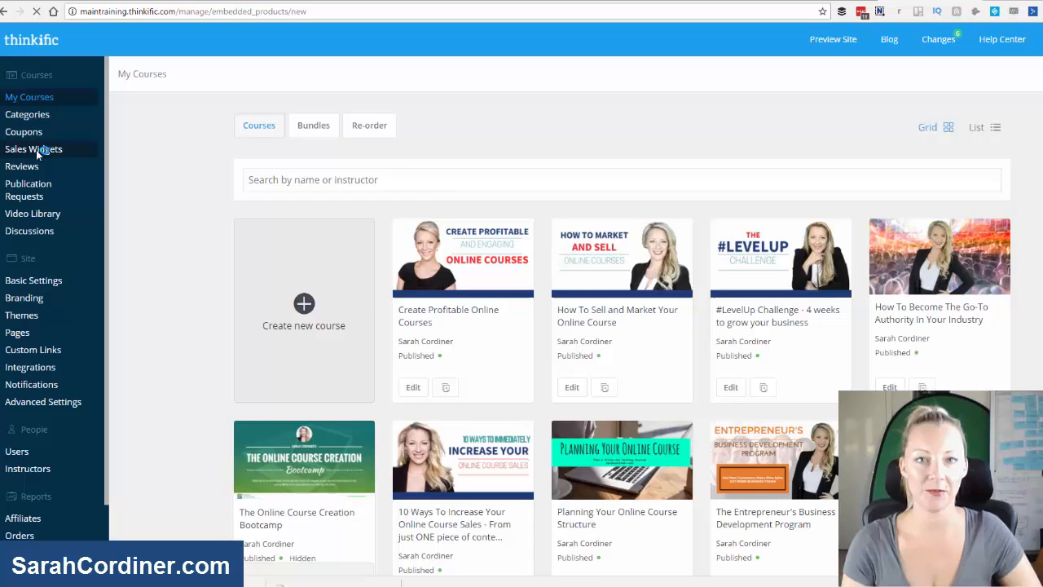
# Create a sales widget for 'How To Sell and Market Your Online Course' with defaults and generate its code snippet
pyautogui.click(33, 150)
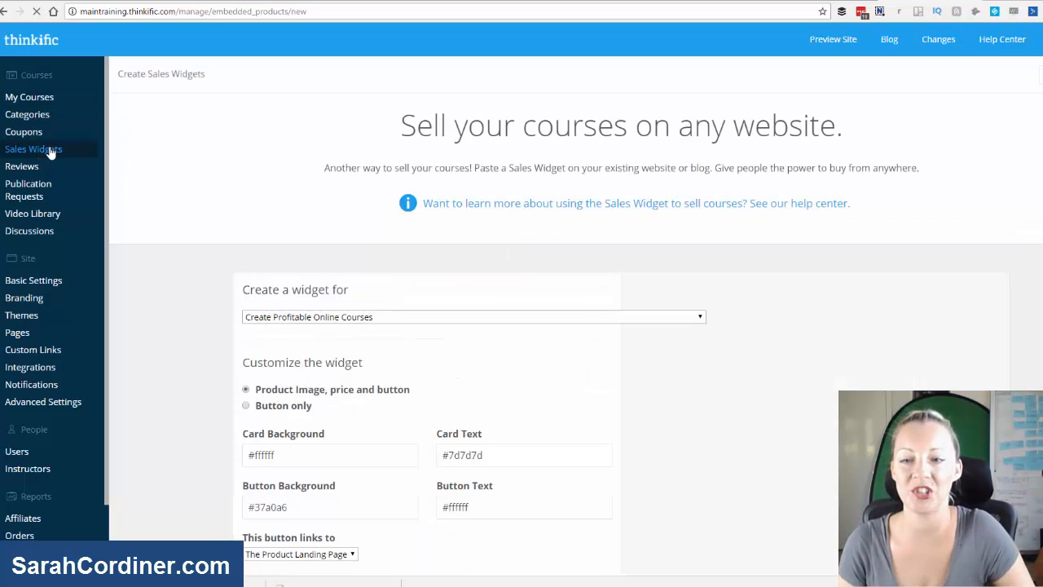
pyautogui.scroll(-3)
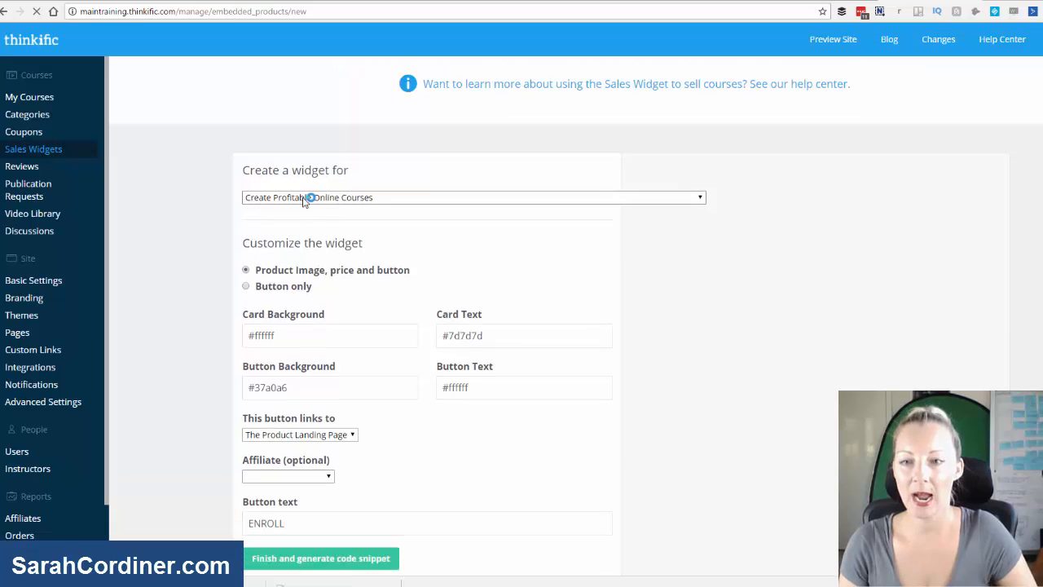
pyautogui.click(473, 197)
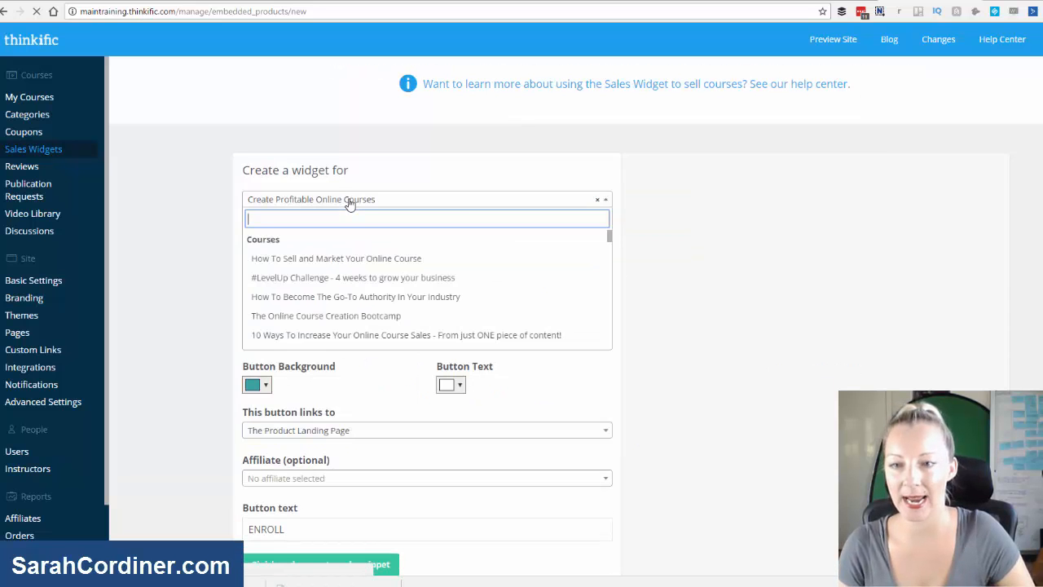
pyautogui.click(335, 257)
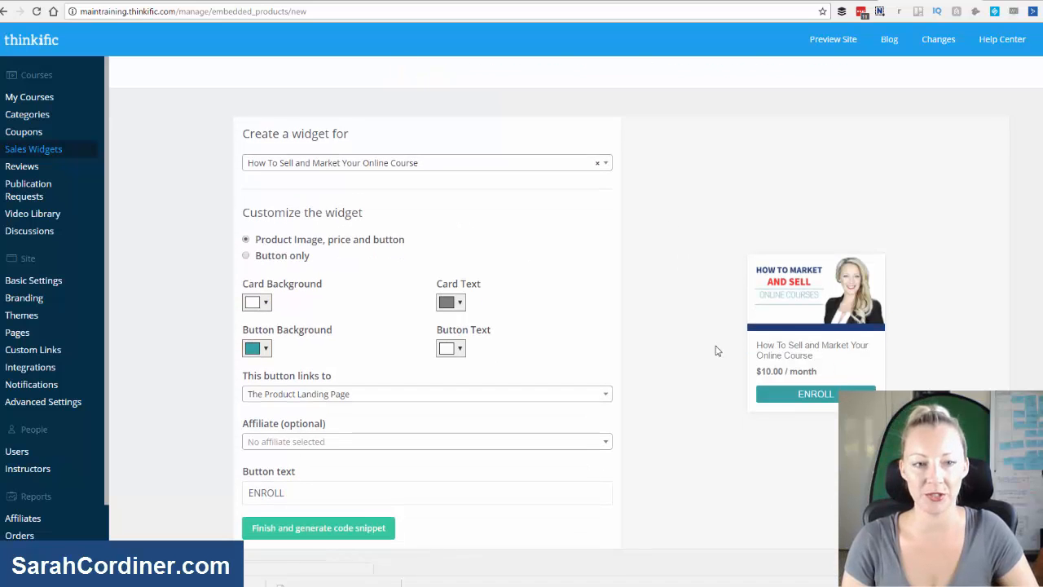
pyautogui.moveTo(863, 296)
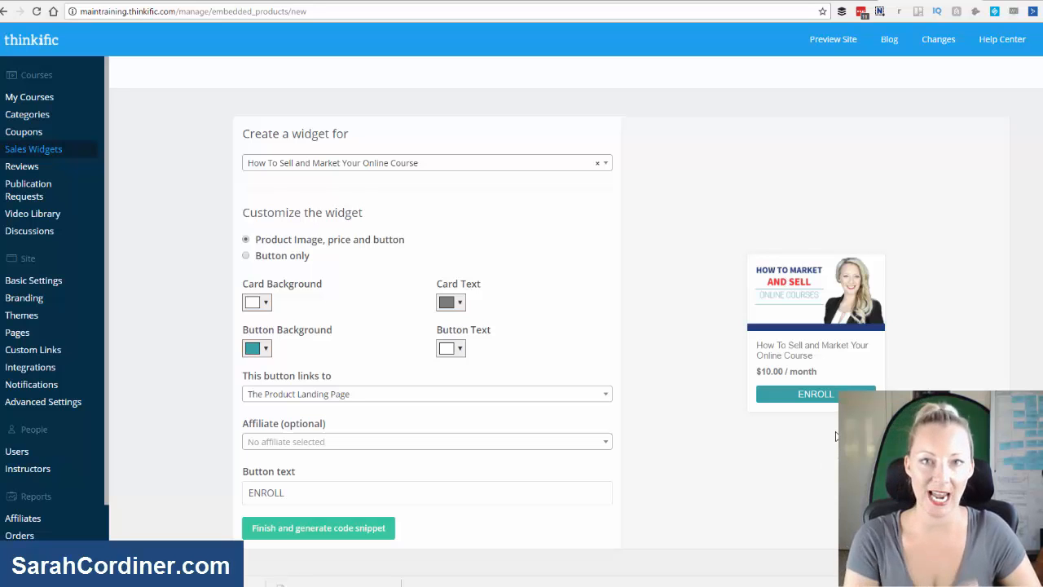
pyautogui.moveTo(305, 255)
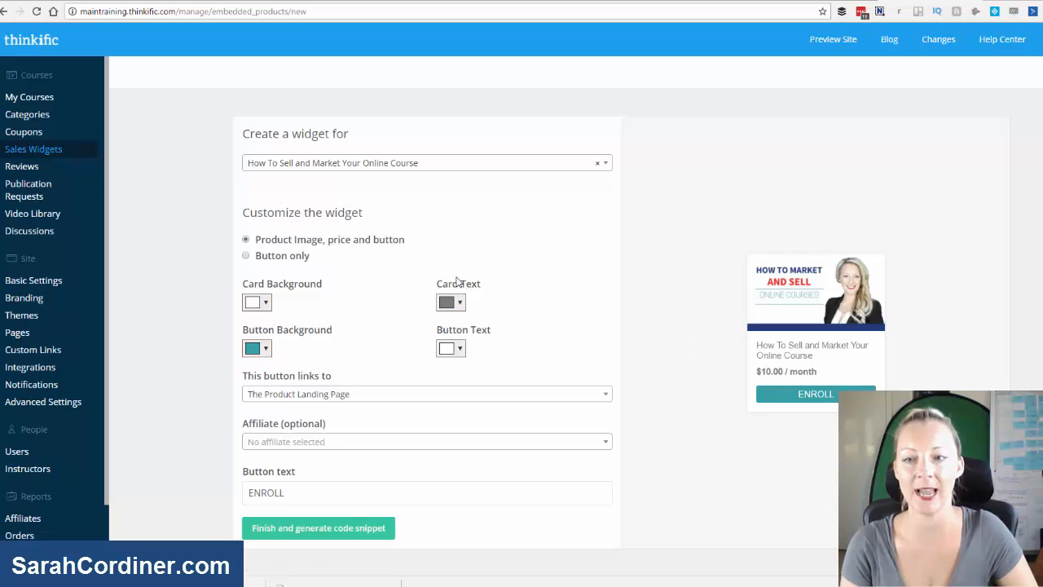
pyautogui.moveTo(748, 383)
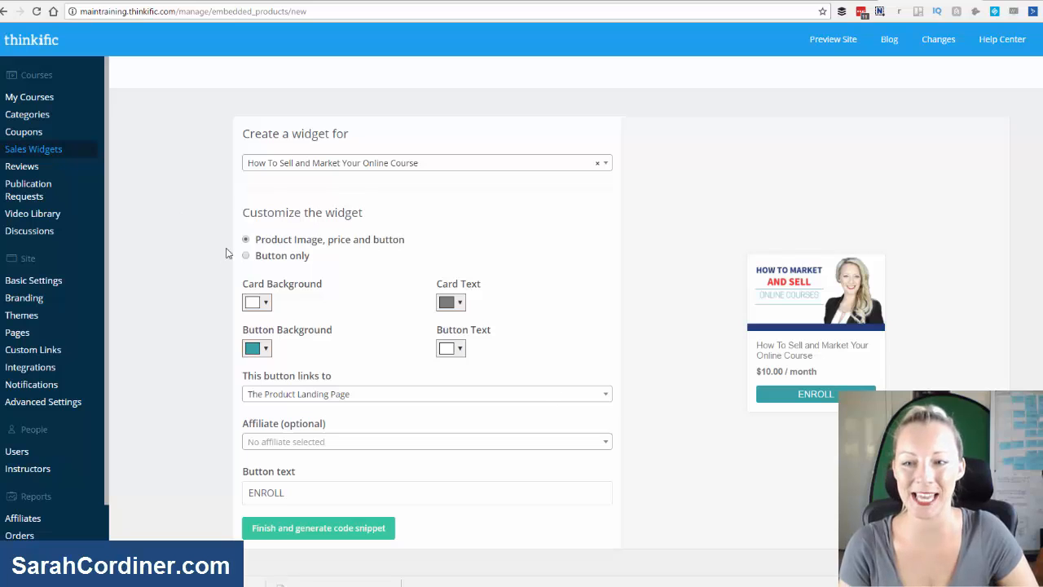
pyautogui.moveTo(307, 313)
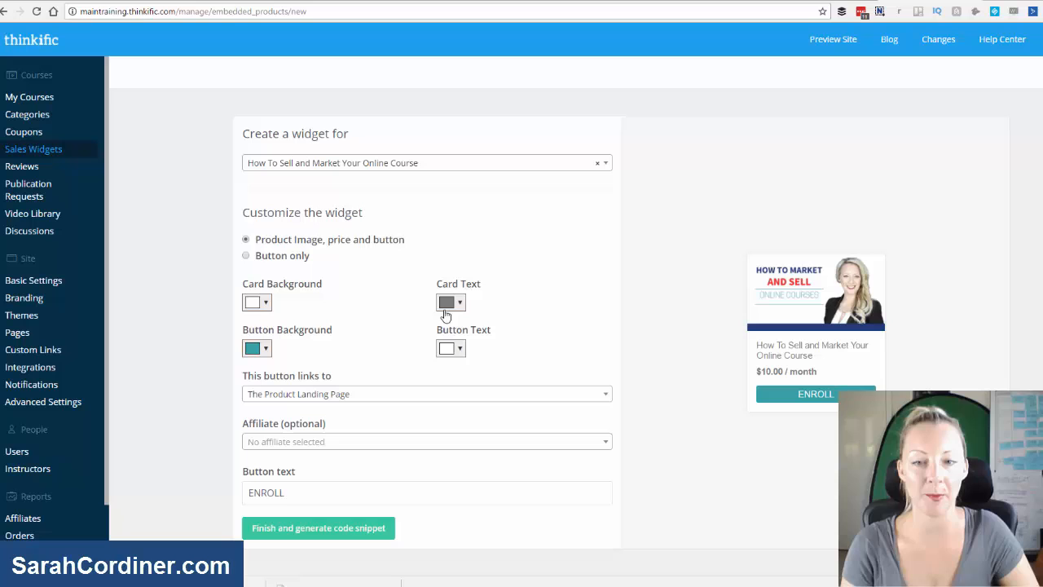
pyautogui.moveTo(336, 323)
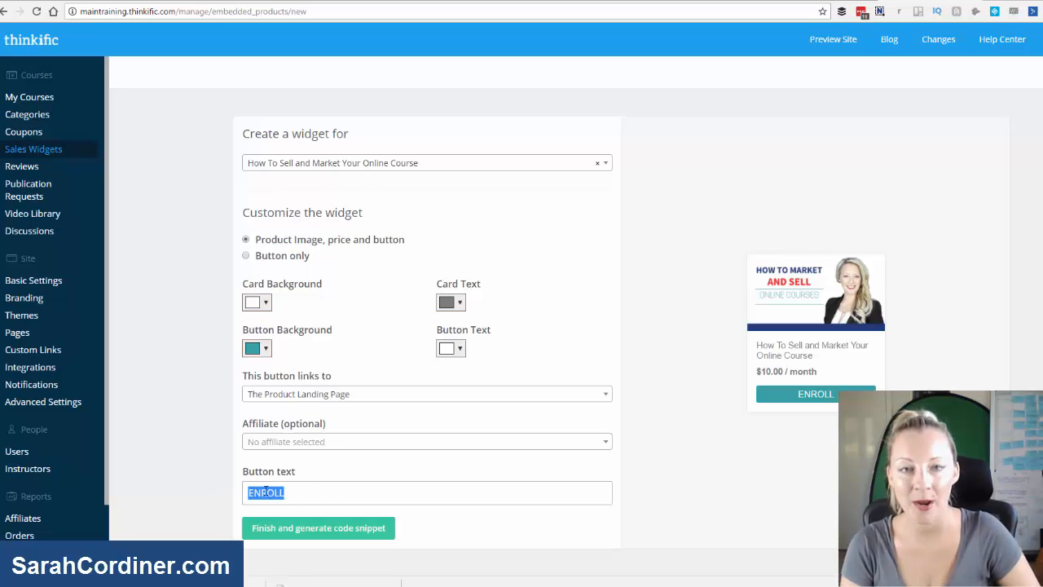
pyautogui.moveTo(362, 484)
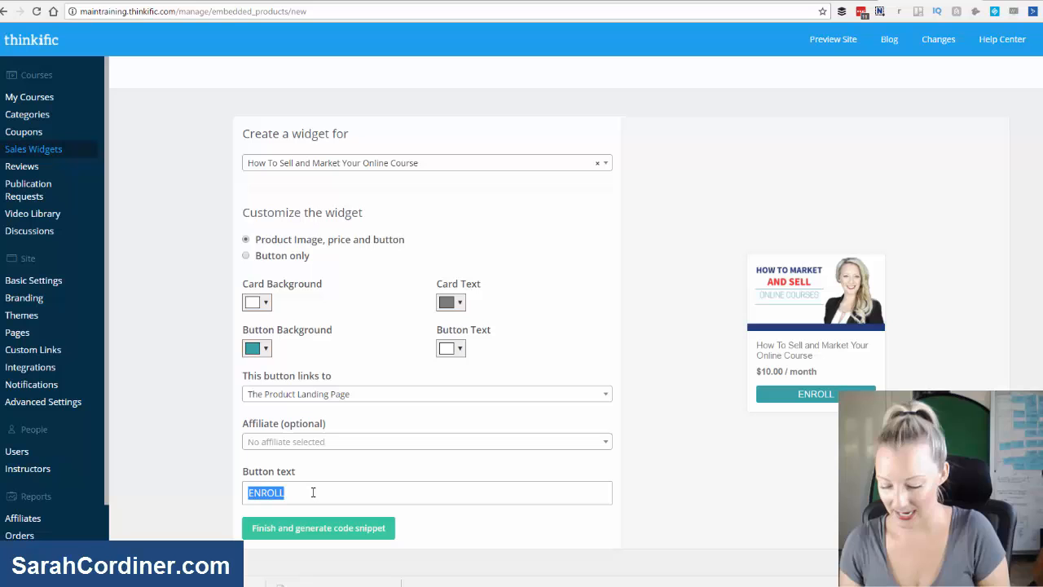
pyautogui.moveTo(450, 493)
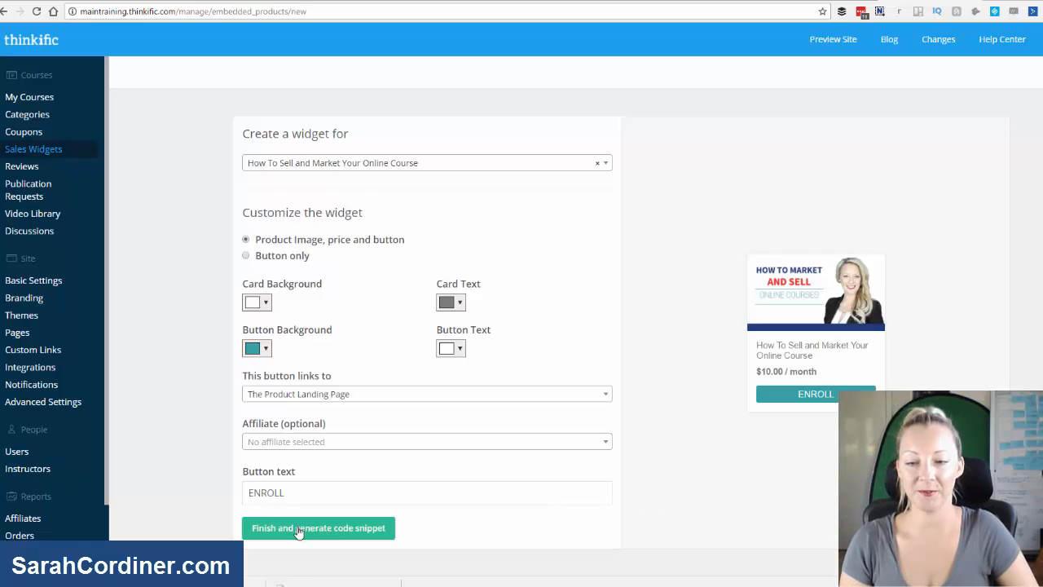
pyautogui.click(319, 528)
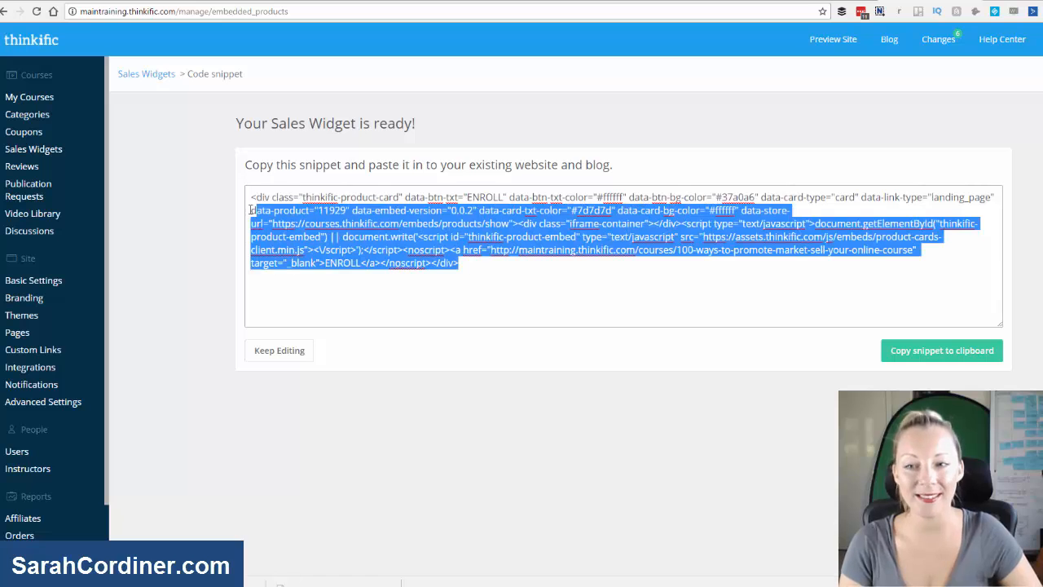
# Copy the selected widget embed code via the context menu
pyautogui.rightClick(489, 237)
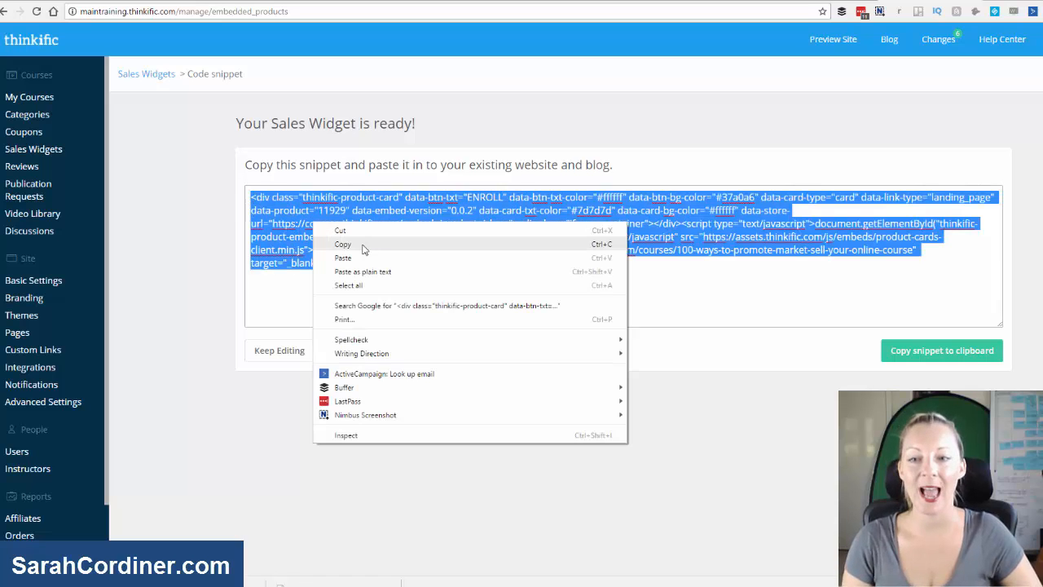
pyautogui.click(342, 244)
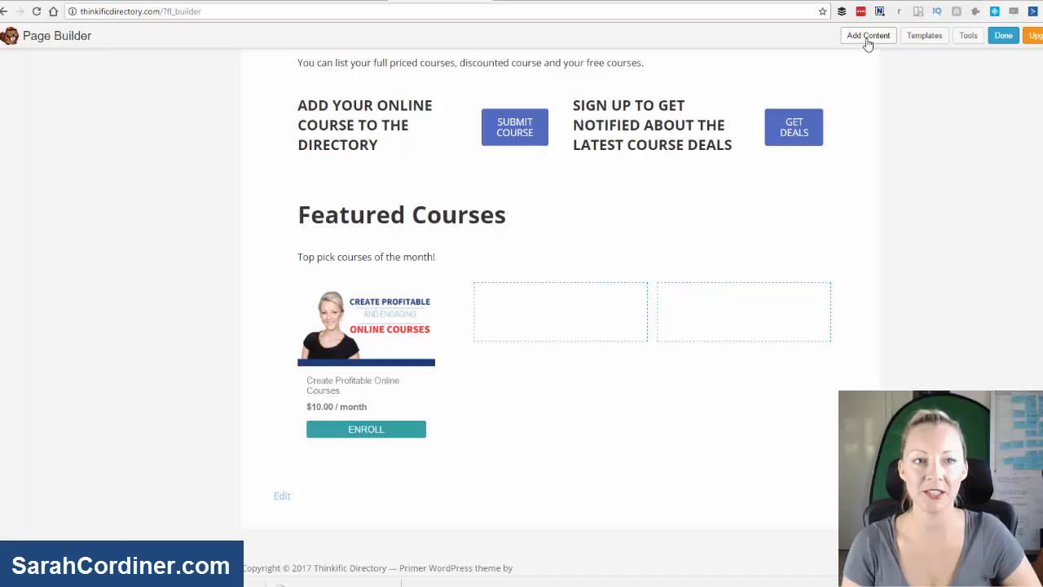
# Add an HTML block to Featured Courses, paste the widget snippet and save it
pyautogui.click(867, 36)
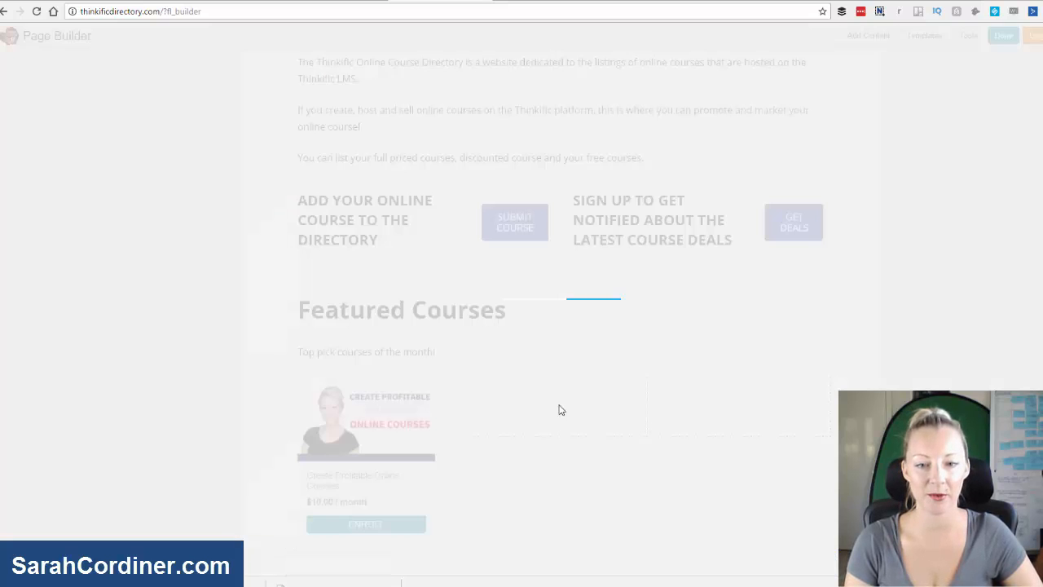
pyautogui.moveTo(571, 375)
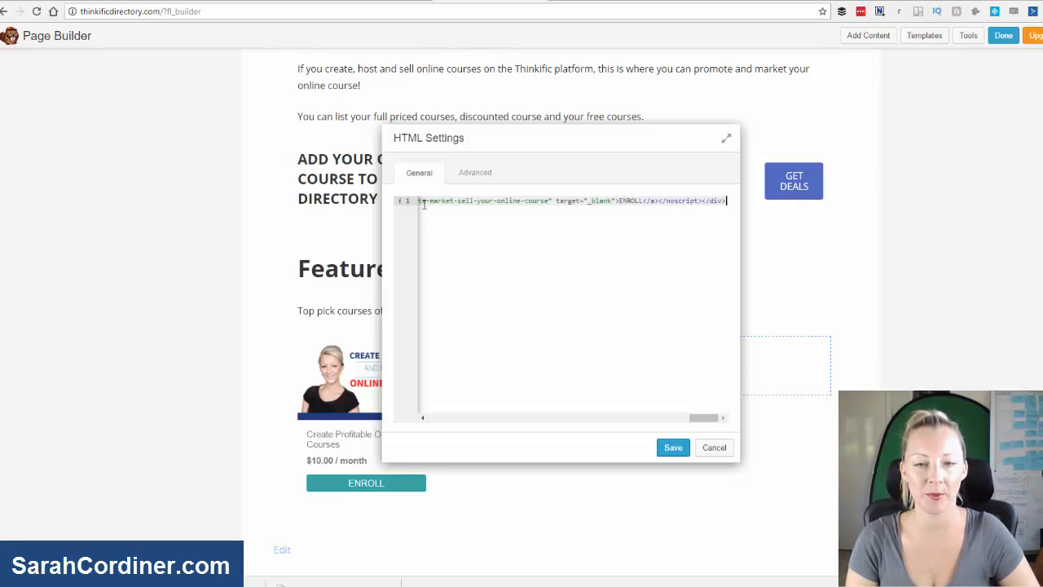
pyautogui.click(672, 447)
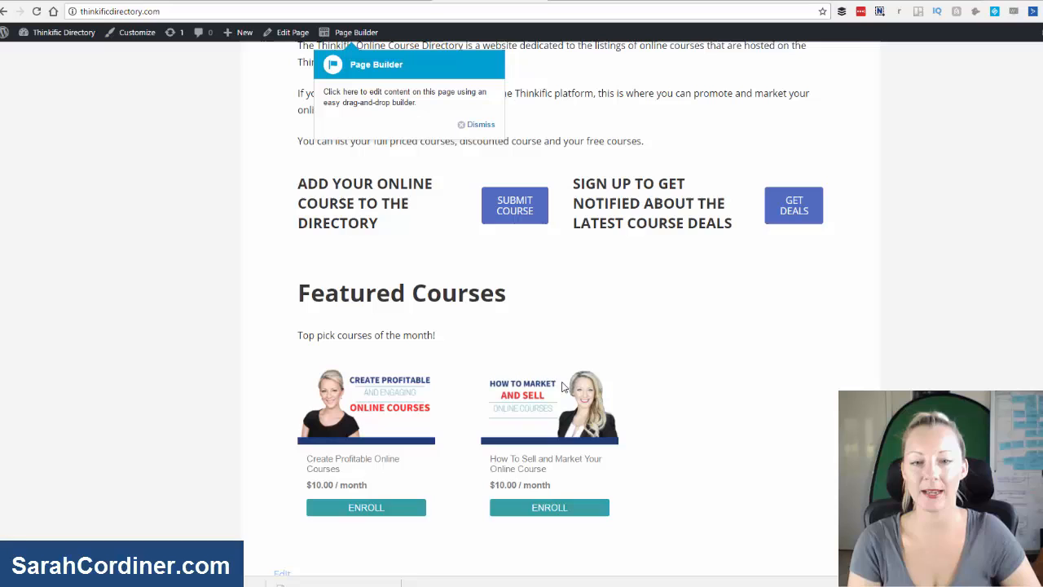
pyautogui.moveTo(555, 404)
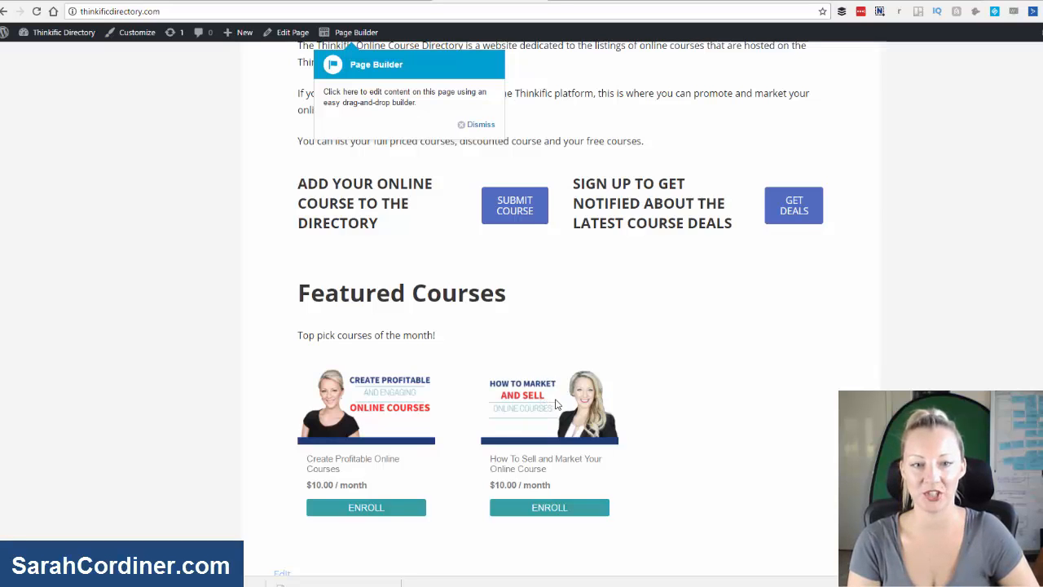
# Scroll the live page to see Featured Courses with both course cards
pyautogui.scroll(-3)
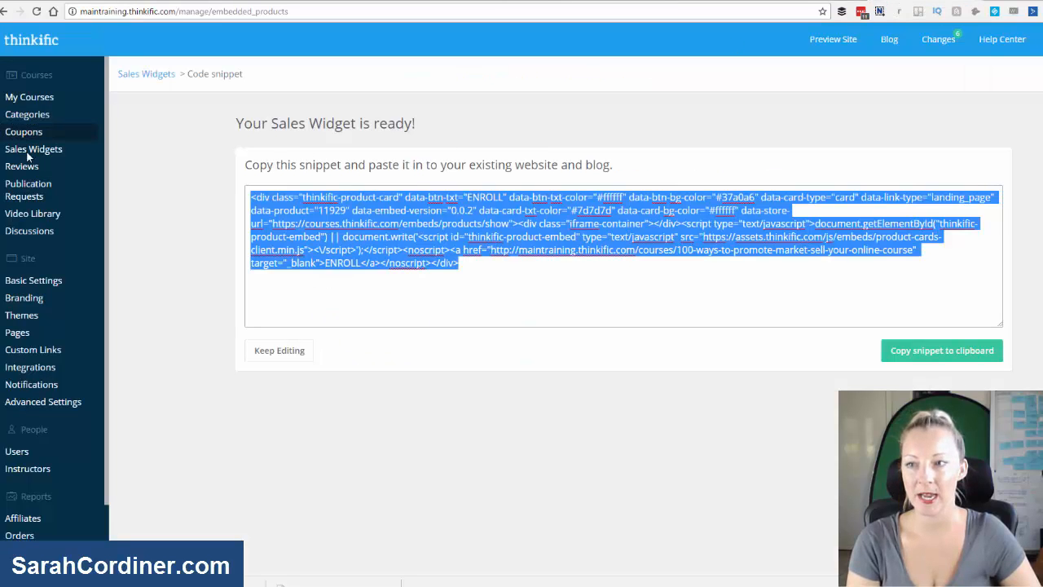
# Return to the Create Sales Widgets form from the code snippet page
pyautogui.click(33, 148)
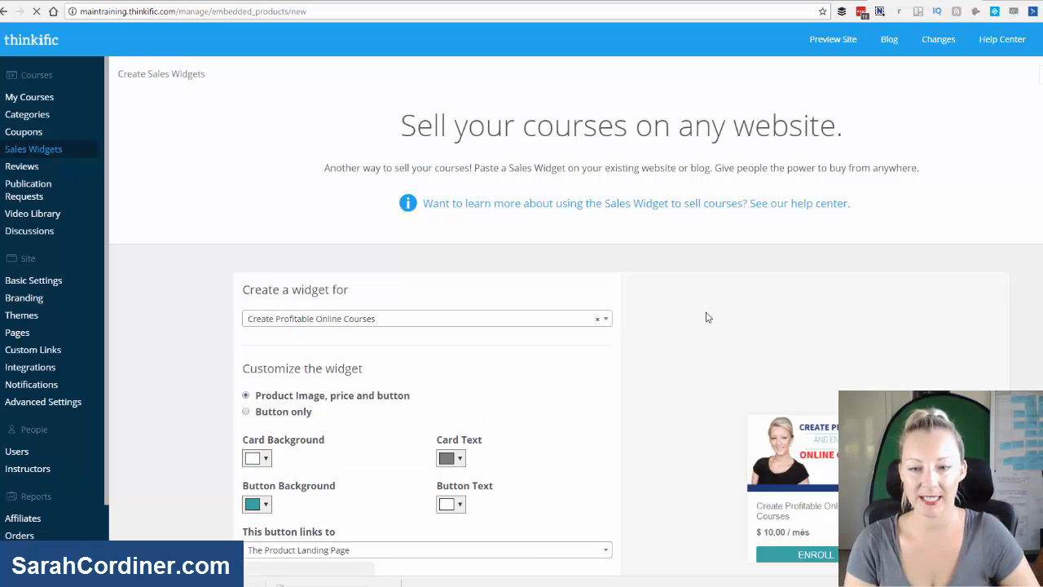
pyautogui.scroll(-3)
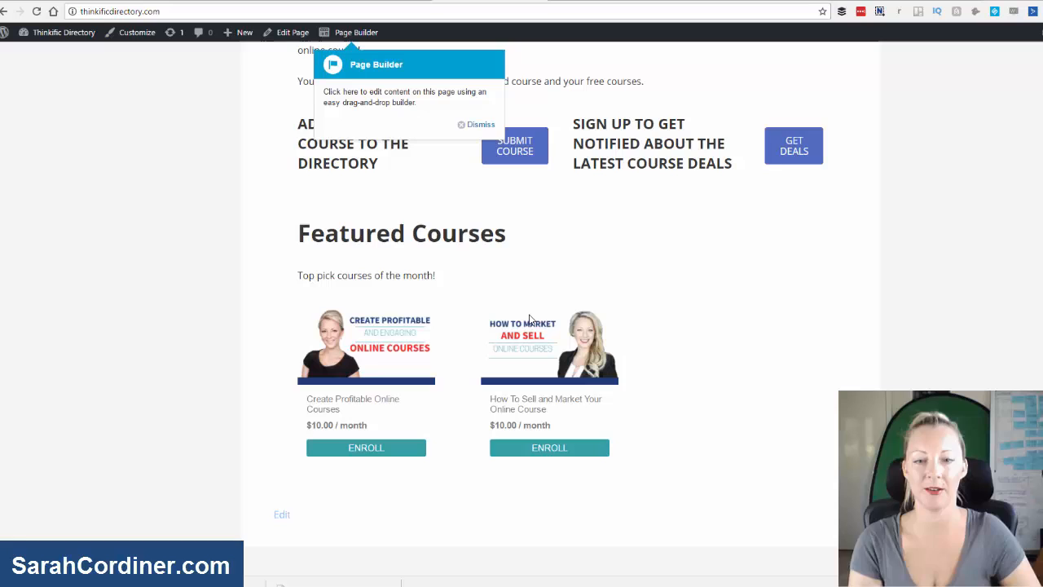
pyautogui.moveTo(485, 326)
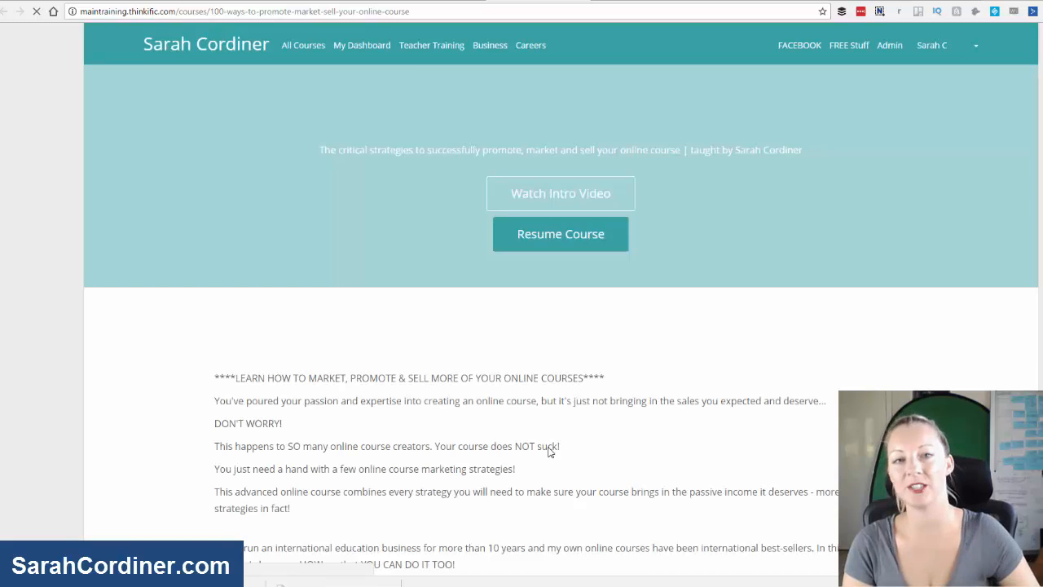
pyautogui.scroll(-3)
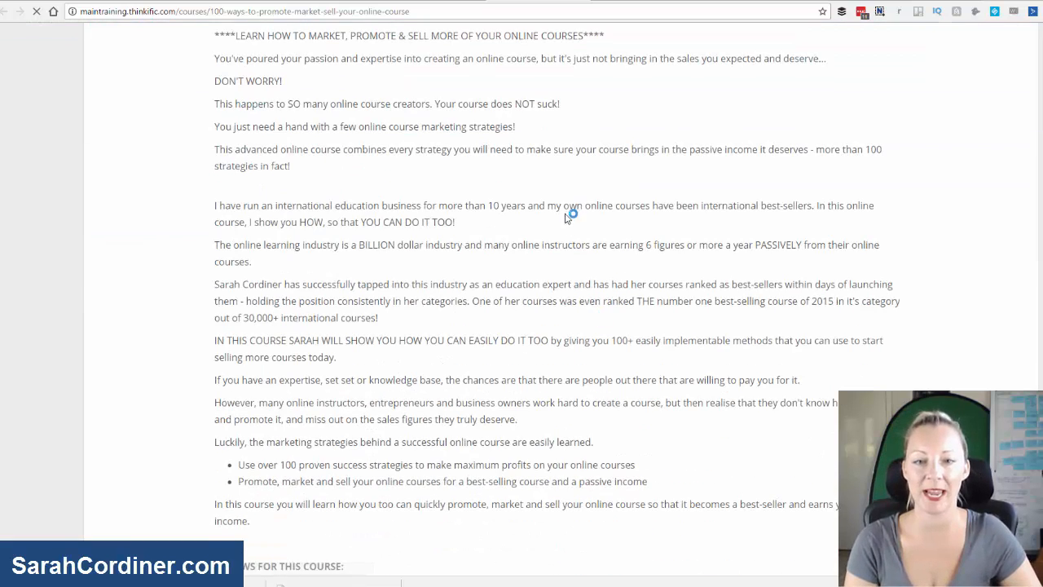
pyautogui.scroll(3)
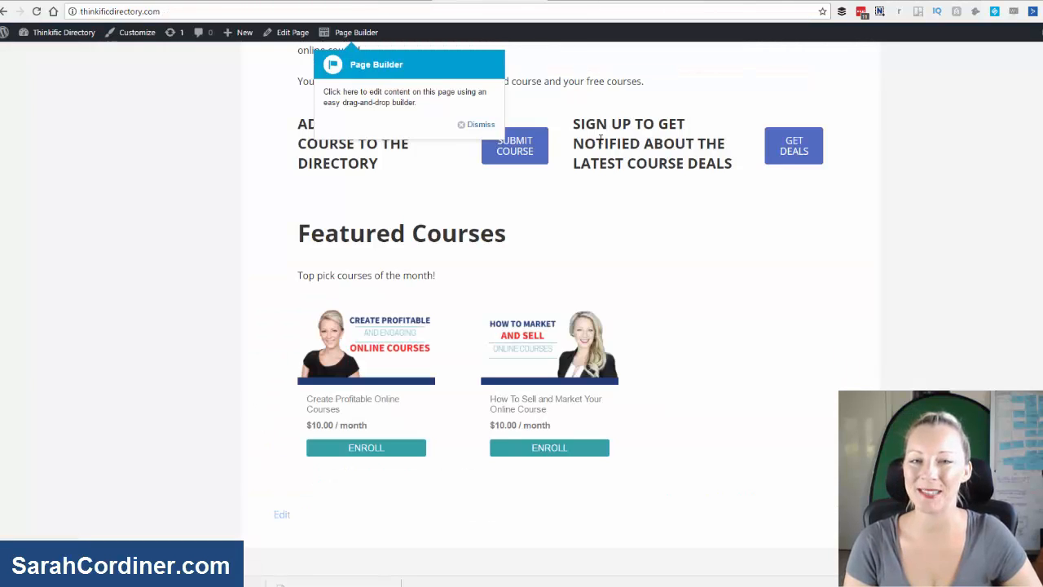
pyautogui.moveTo(669, 172)
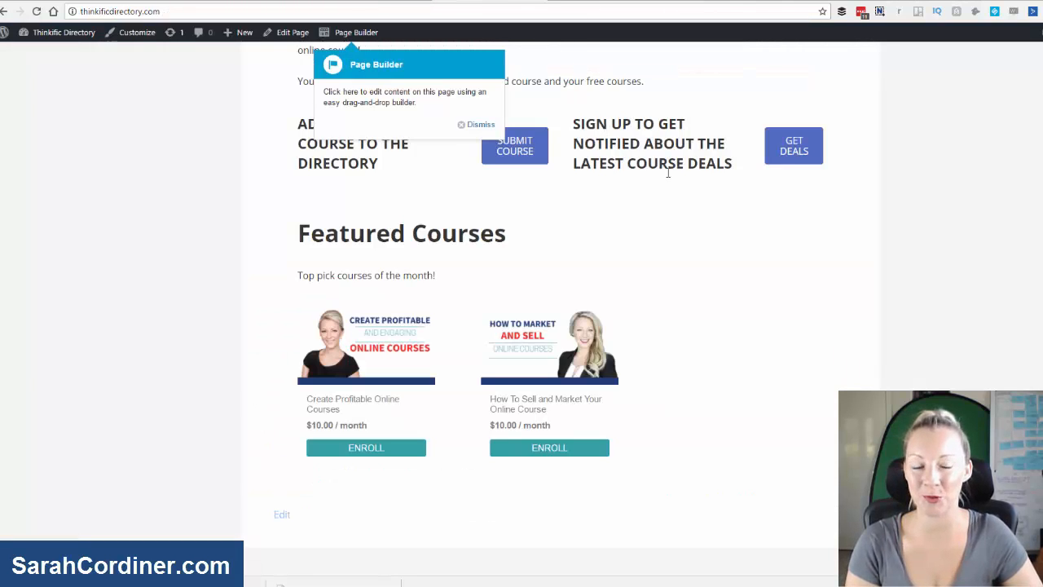